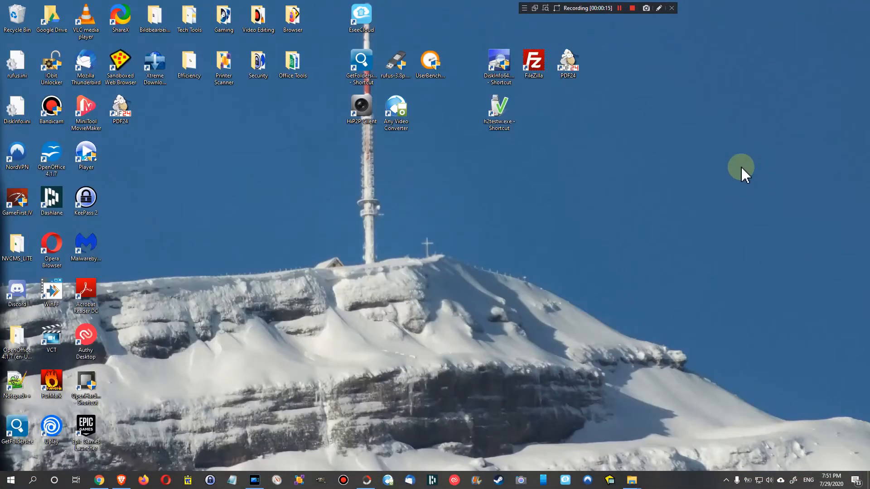
mouse_move(726, 320)
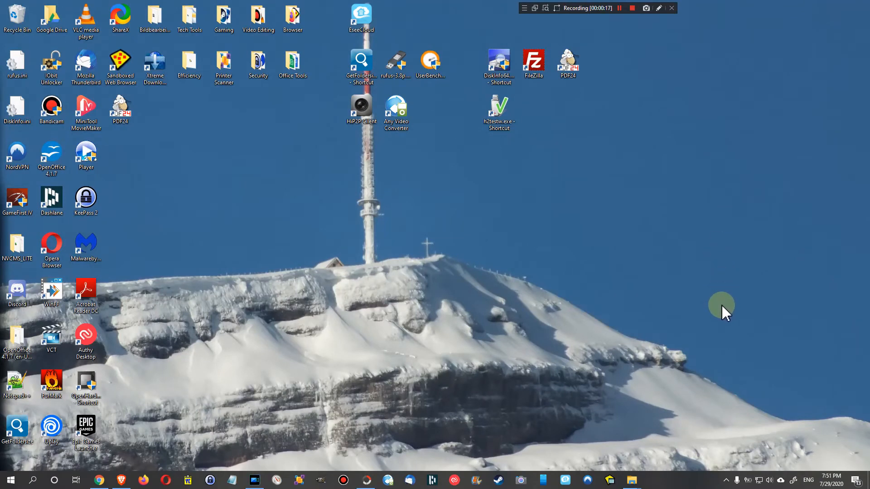
mouse_move(743, 405)
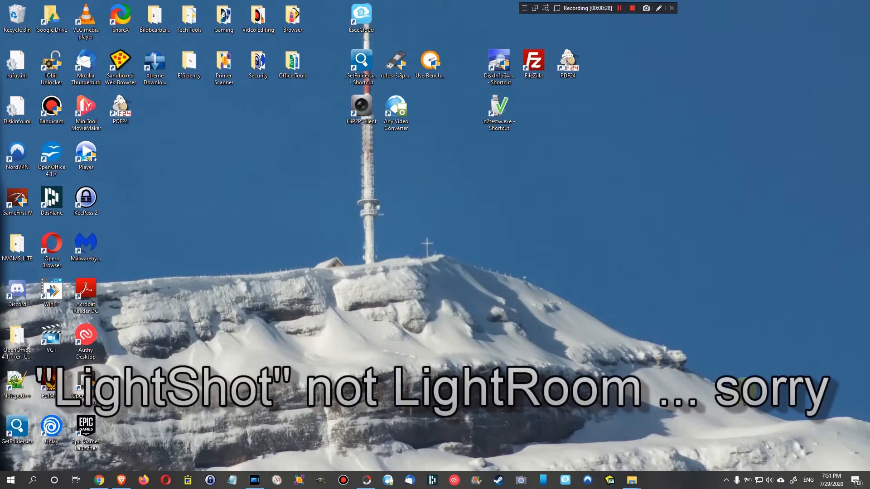
mouse_move(737, 427)
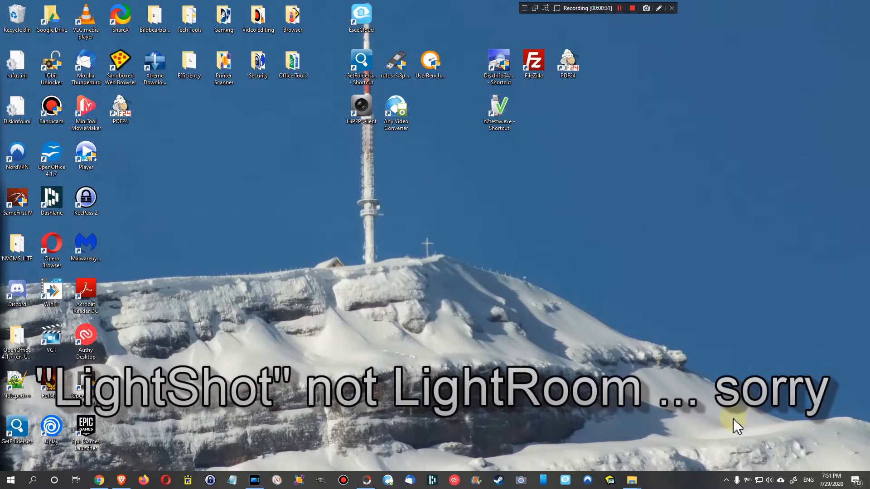
mouse_move(726, 483)
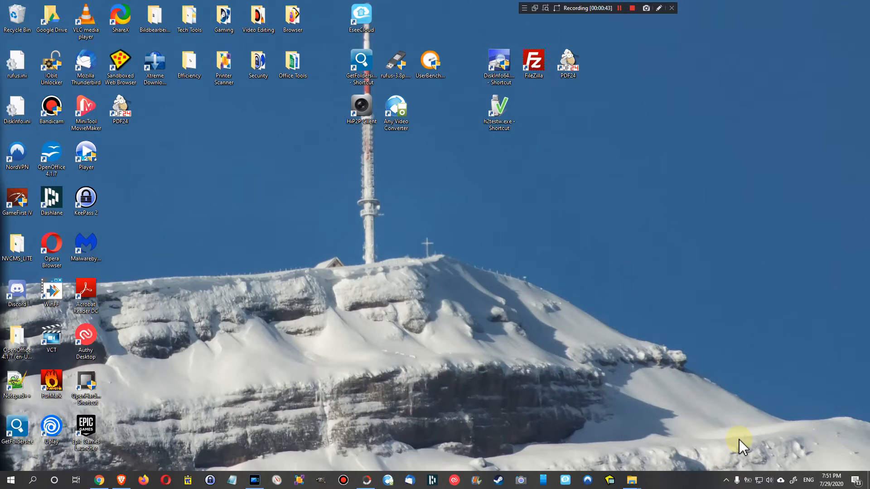
Expand the system tray's hidden icons to find the running ShareX
click(726, 480)
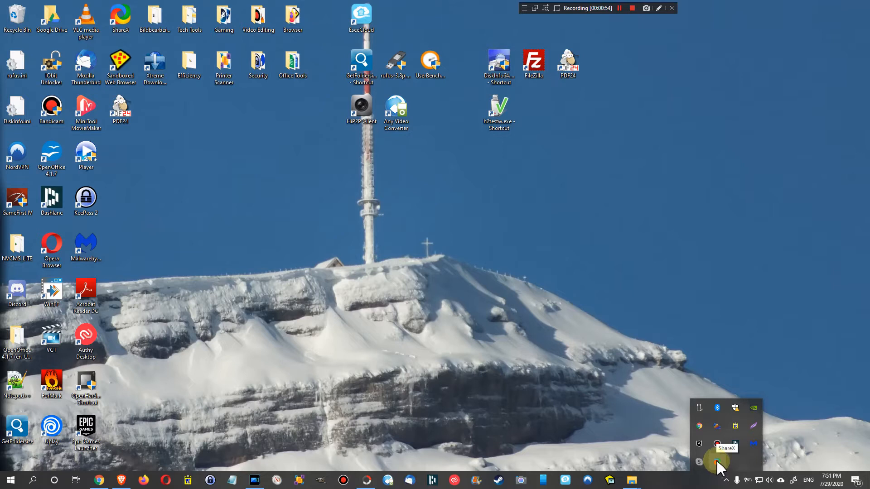
Open ShareX's main window from the tray menu and show the After capture tasks list
right_click(716, 460)
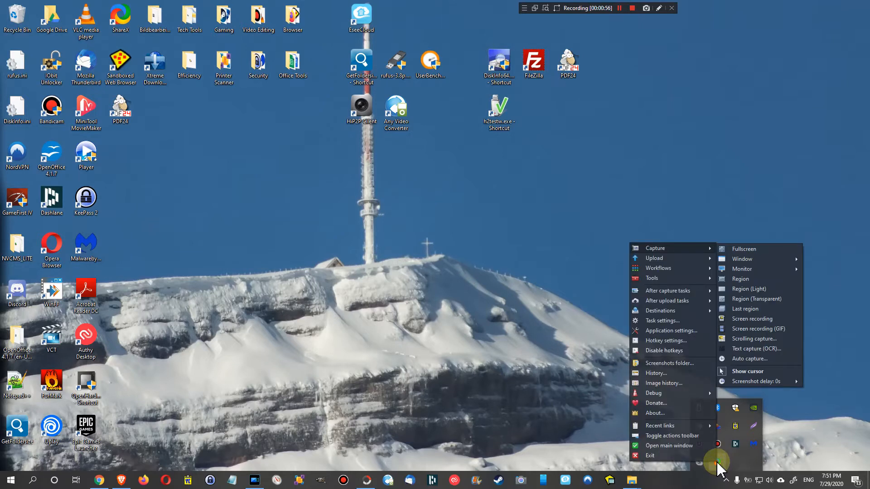
mouse_move(667, 449)
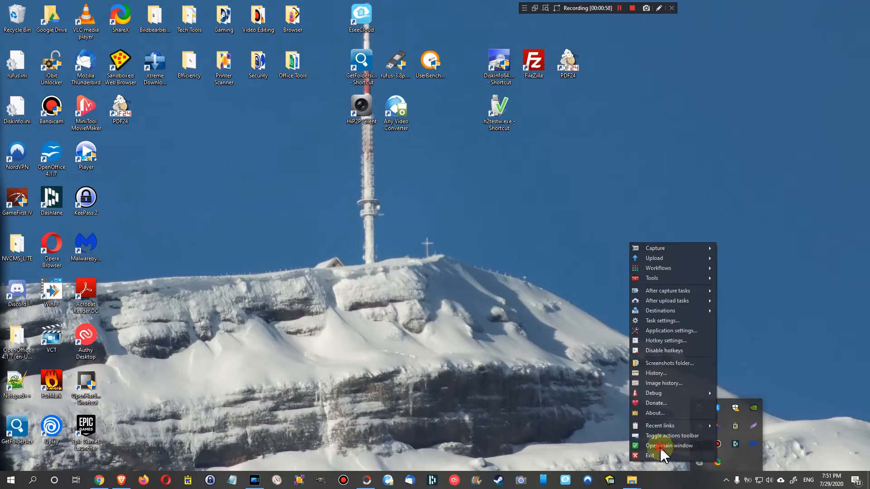
click(669, 446)
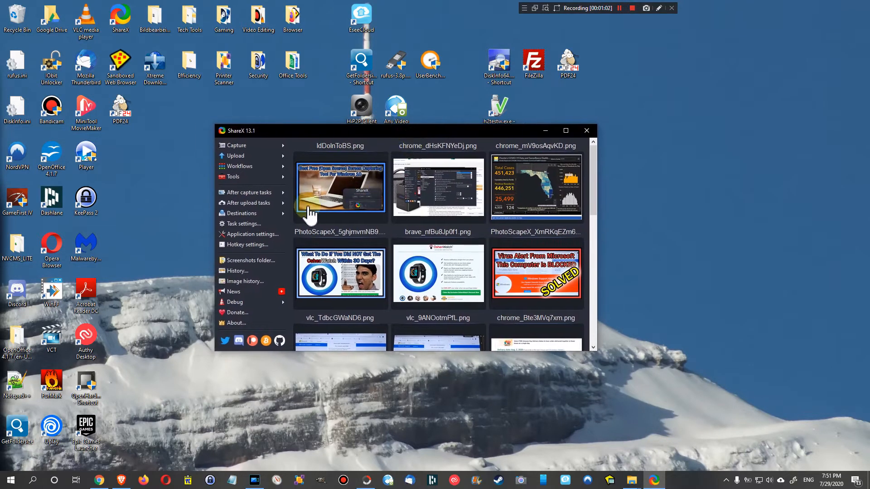
mouse_move(282, 195)
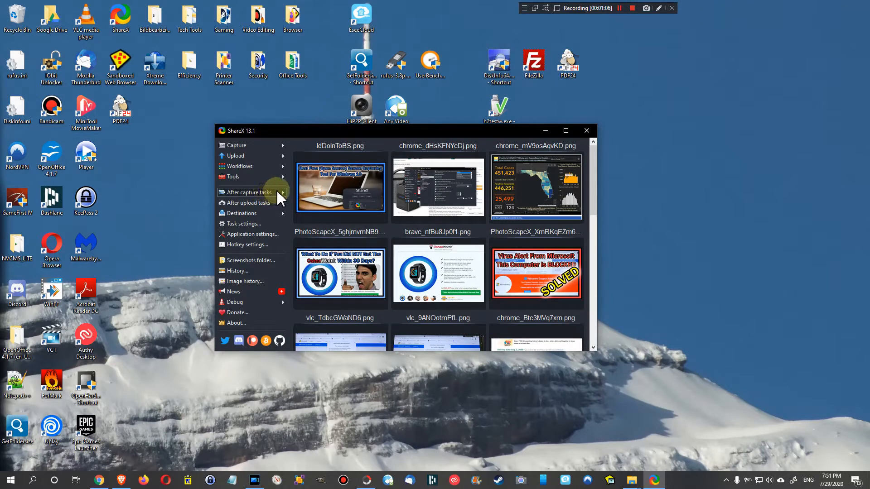
click(249, 192)
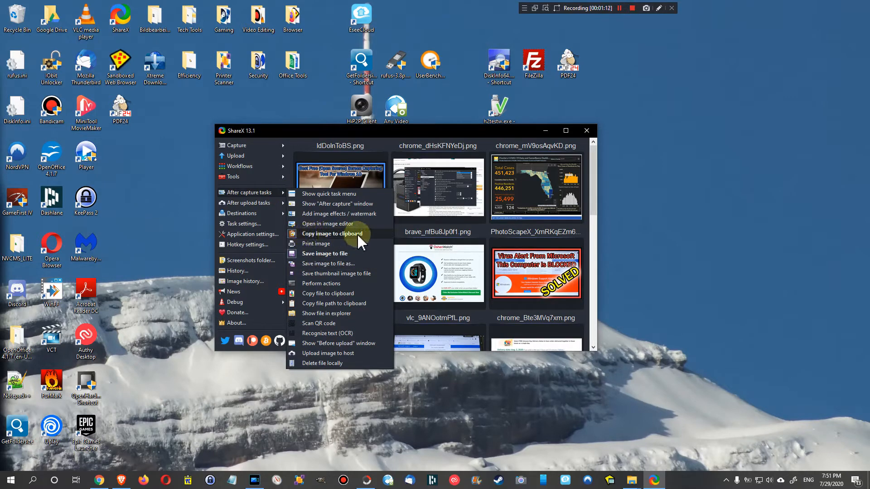
mouse_move(352, 243)
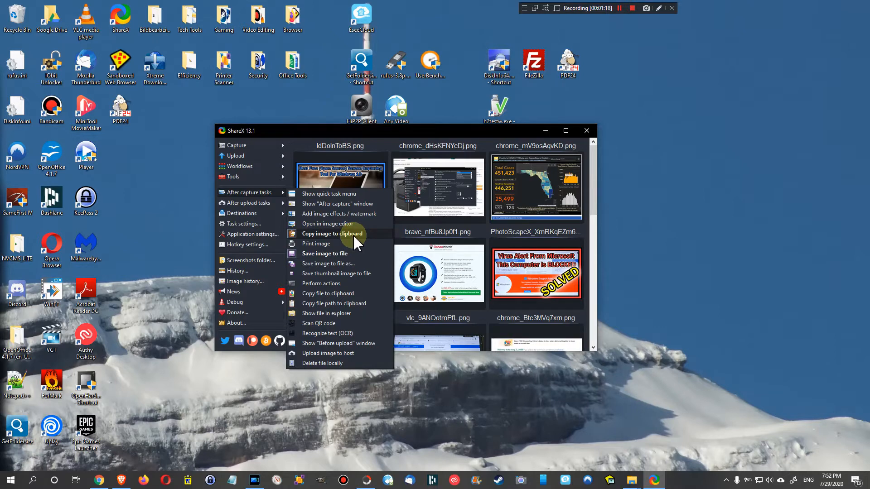
mouse_move(324, 254)
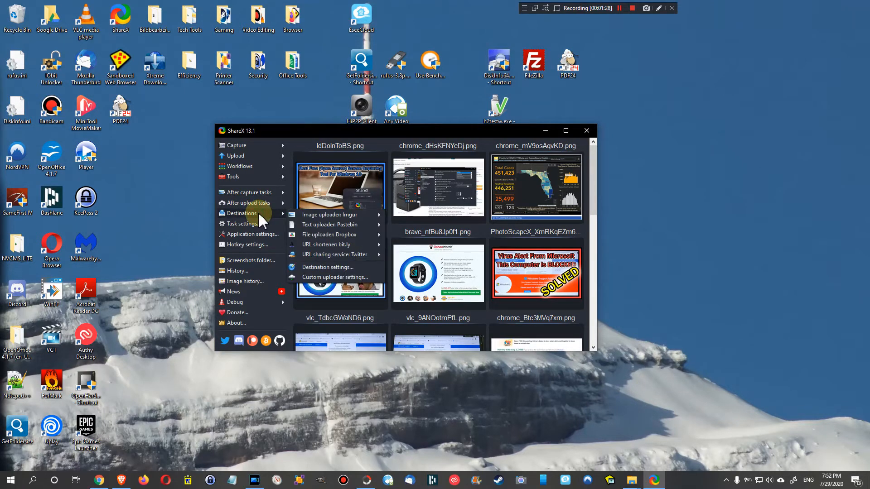
mouse_move(272, 219)
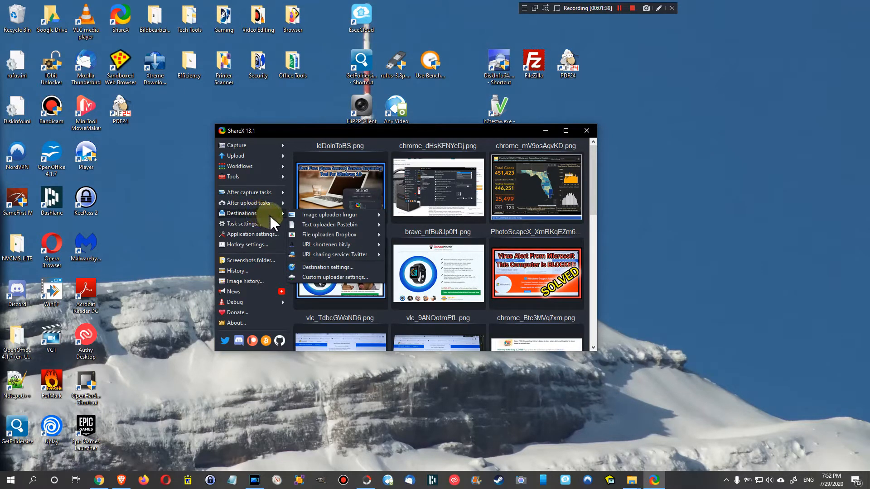
mouse_move(329, 214)
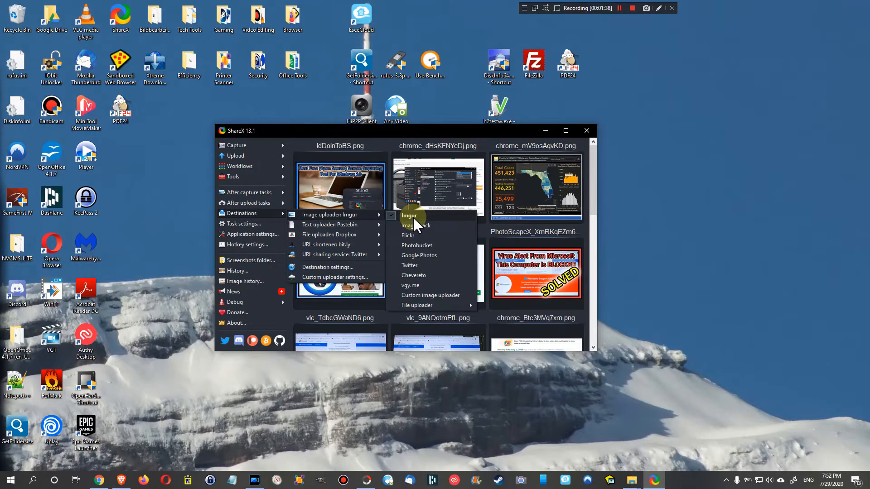
mouse_move(383, 223)
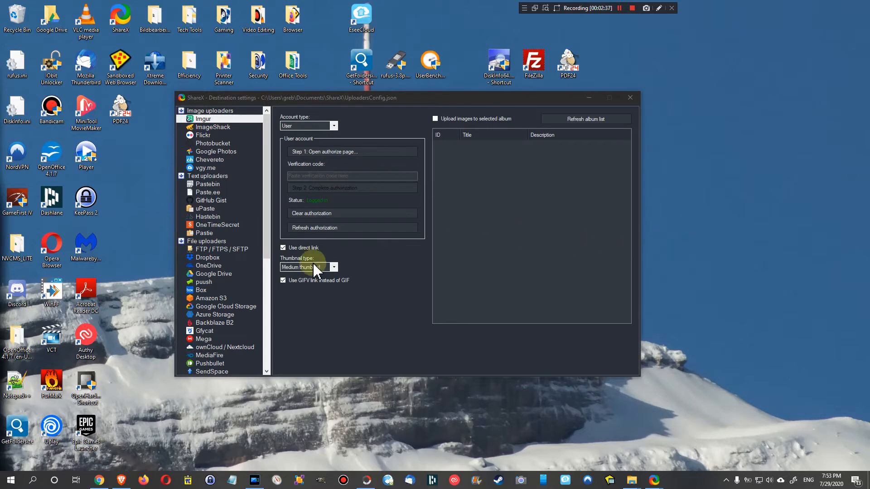
mouse_move(335, 152)
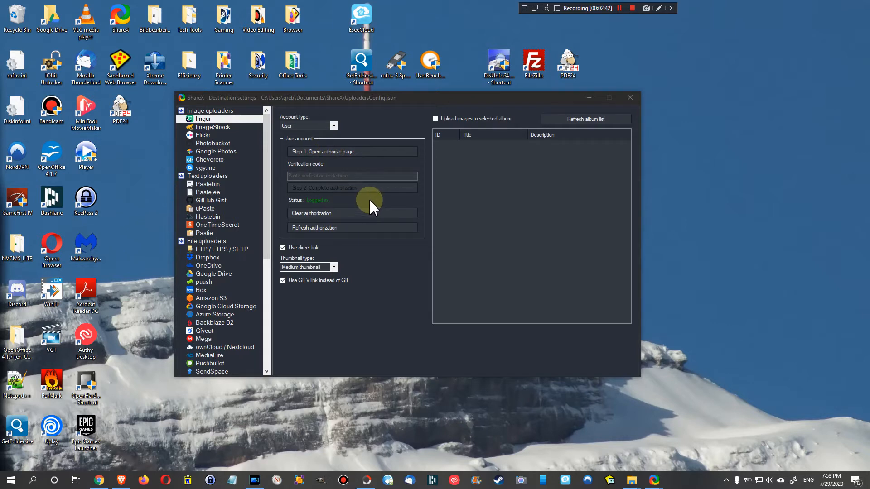
mouse_move(350, 195)
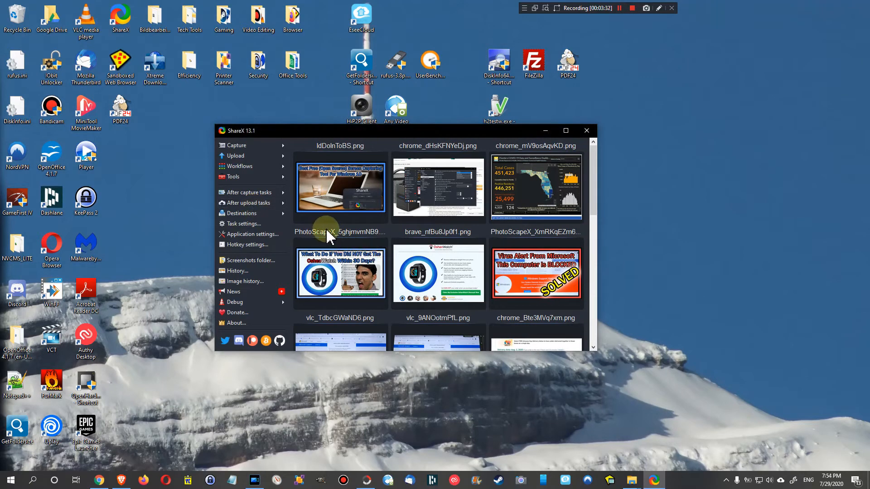
mouse_move(265, 233)
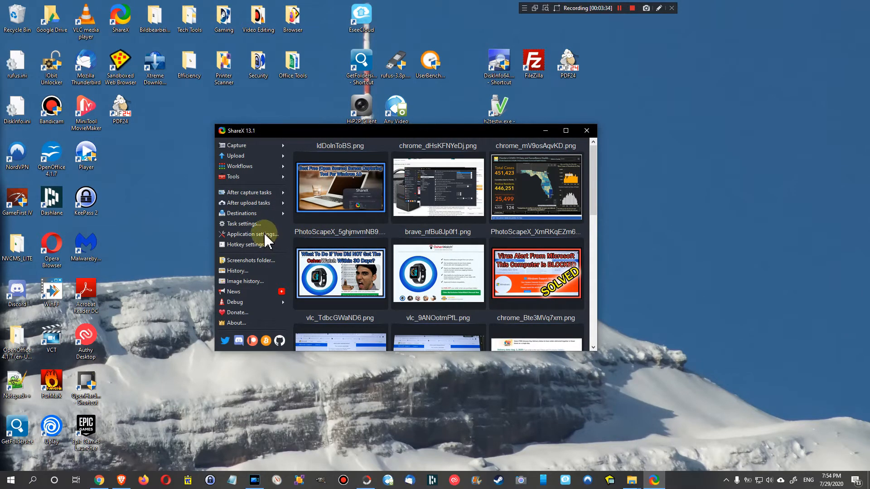
mouse_move(244, 244)
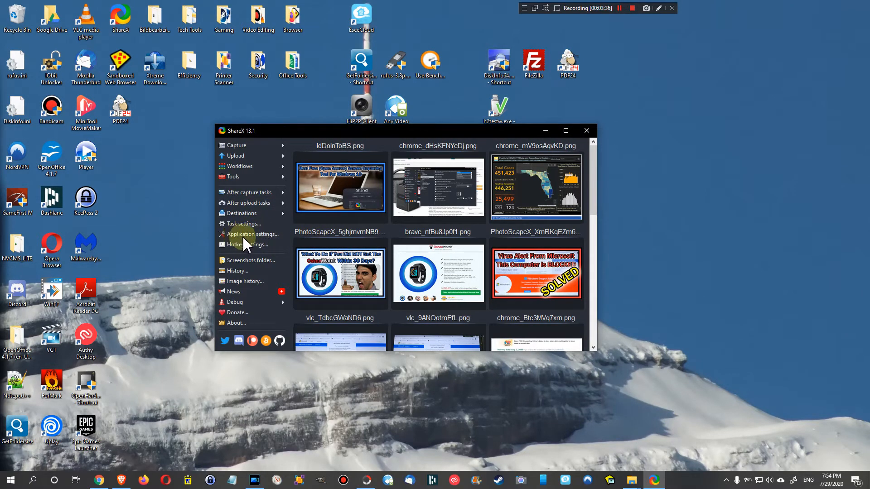
Check the Documents\Lightshot screenshots path under Application settings > Paths, then close settings
click(252, 233)
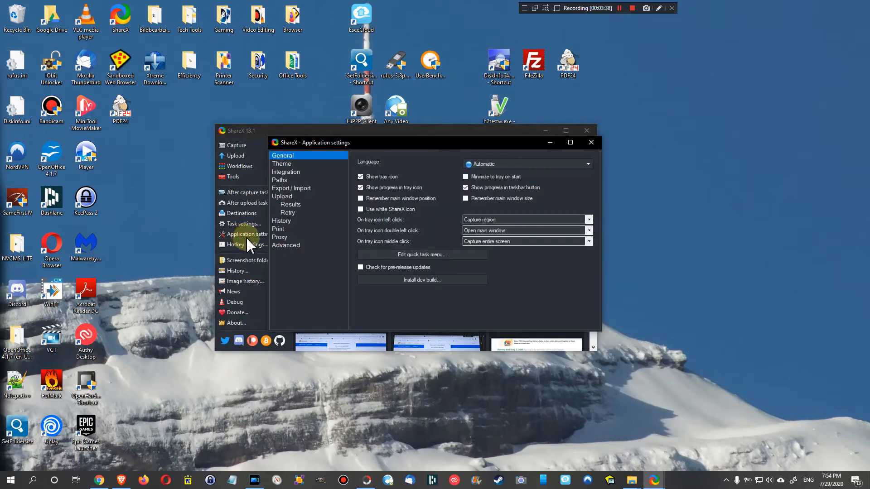
click(279, 180)
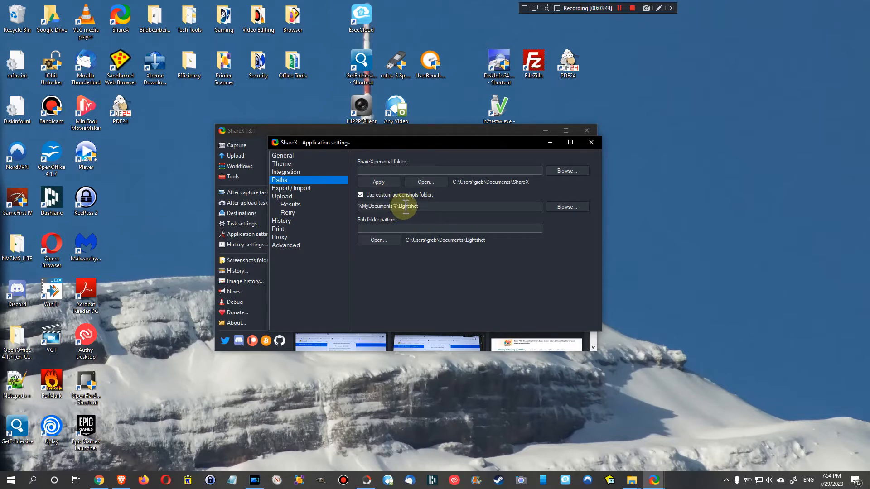
mouse_move(451, 196)
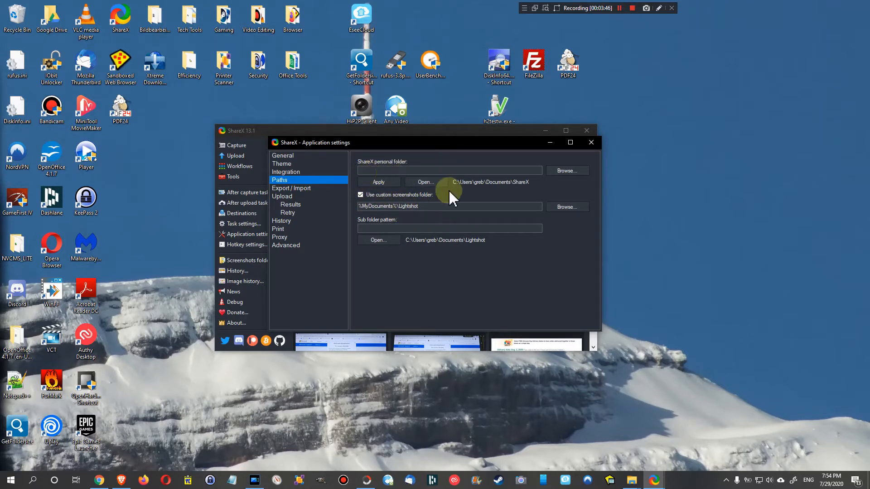
mouse_move(545, 186)
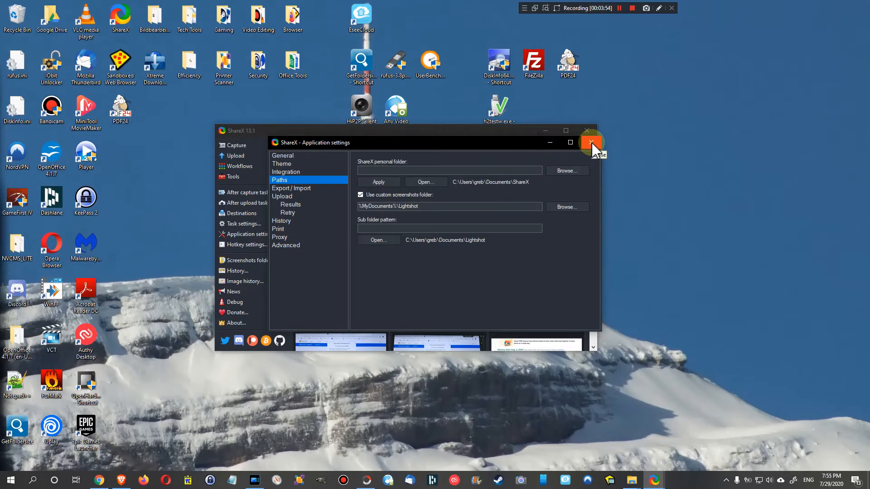
click(591, 142)
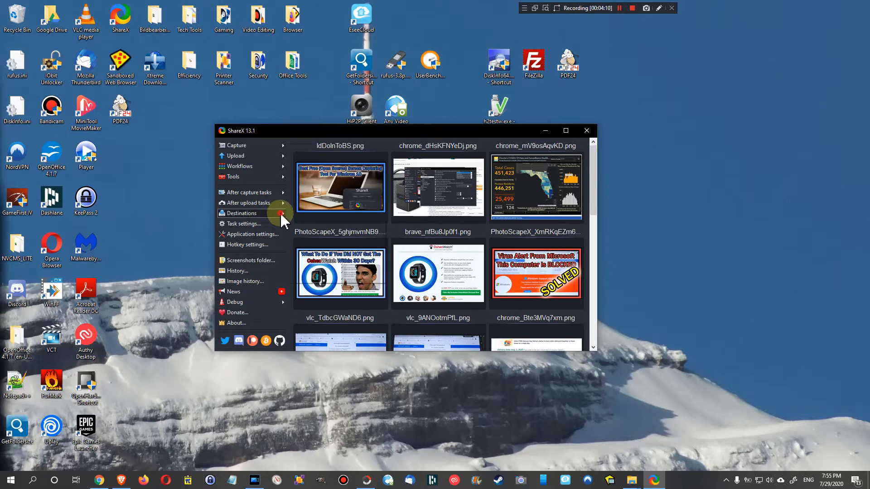
click(242, 213)
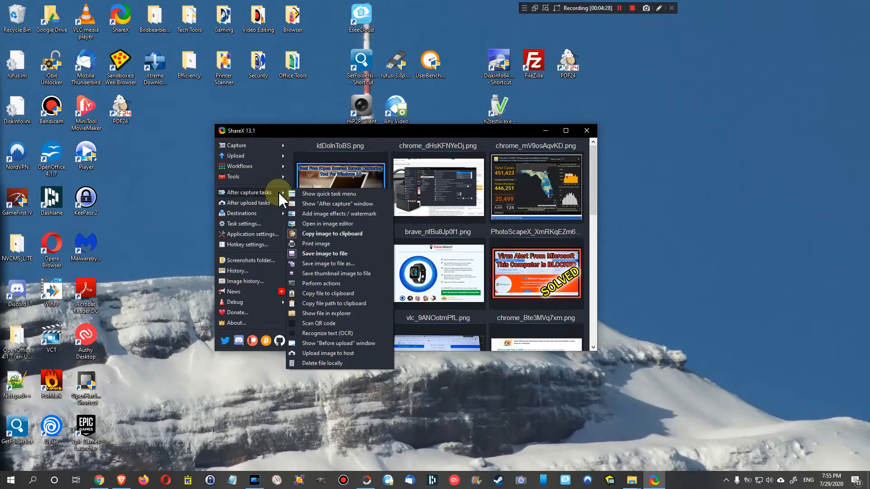
mouse_move(328, 264)
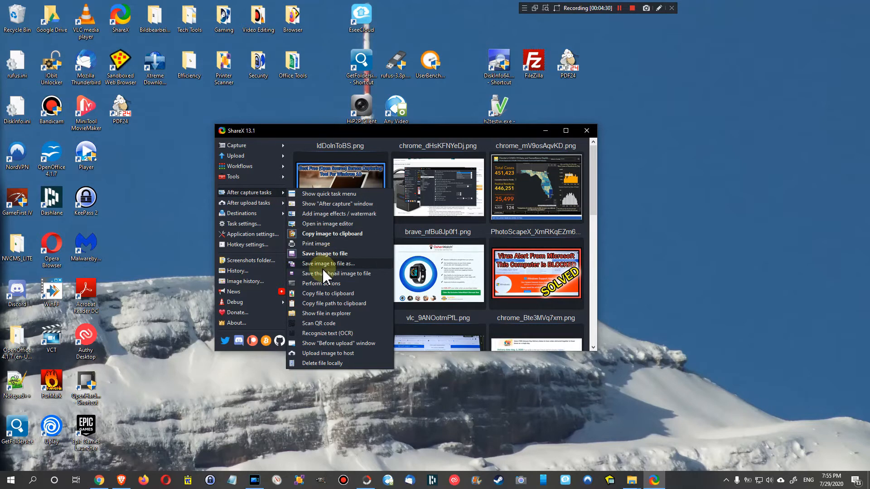
mouse_move(318, 238)
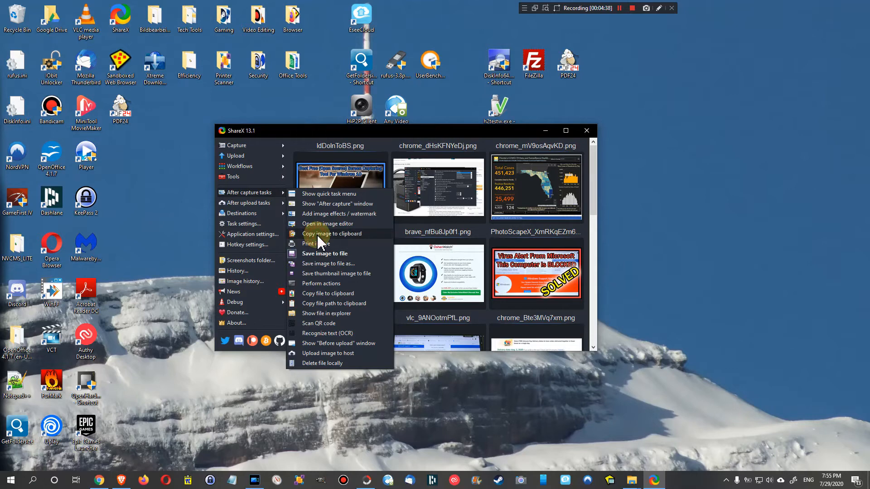
mouse_move(312, 387)
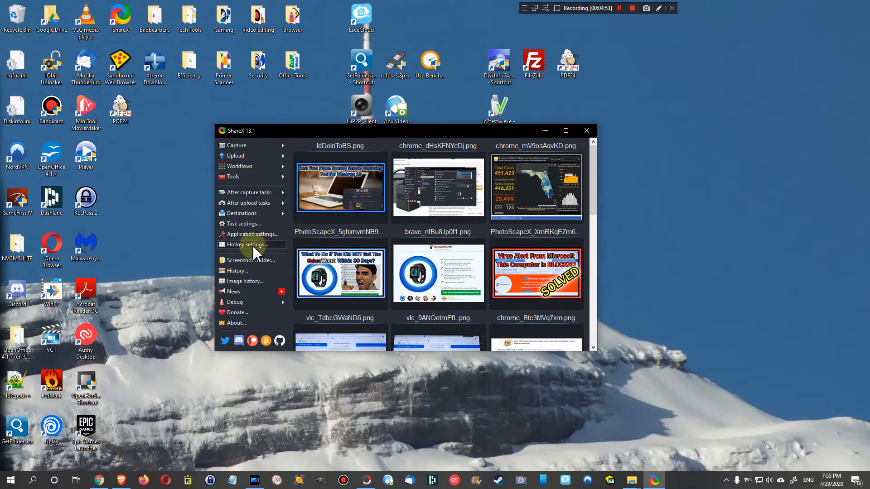
click(247, 245)
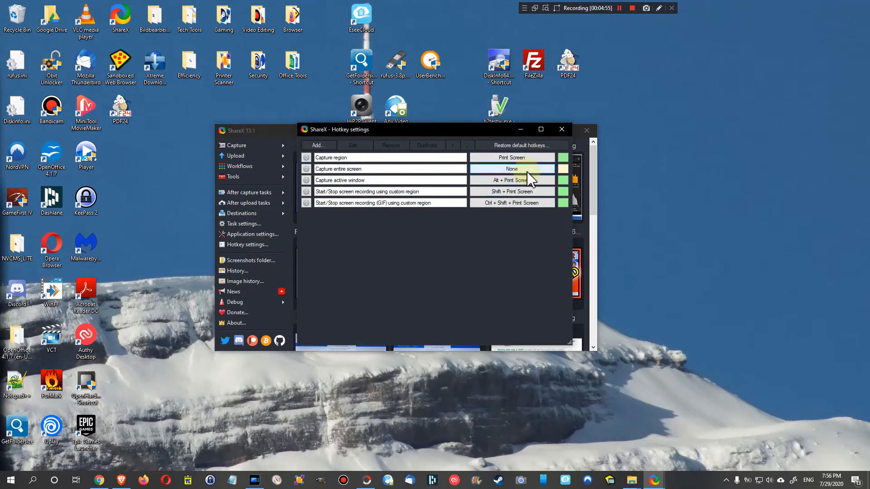
click(511, 169)
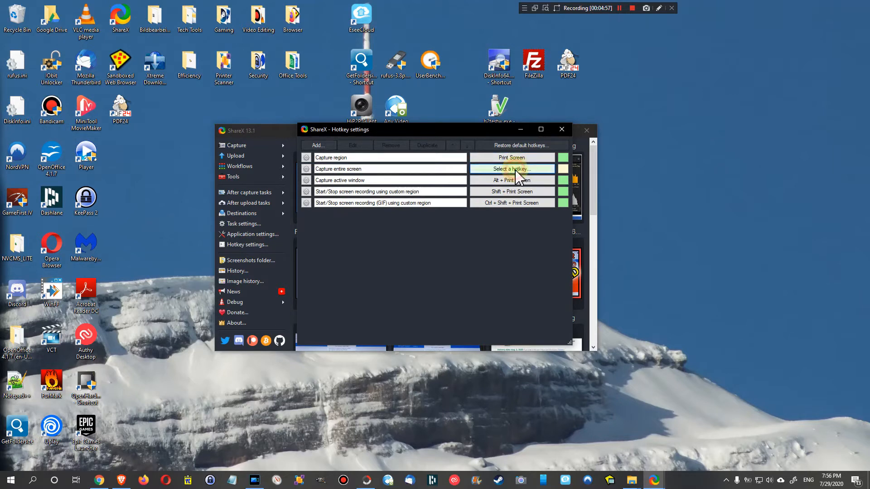
click(511, 169)
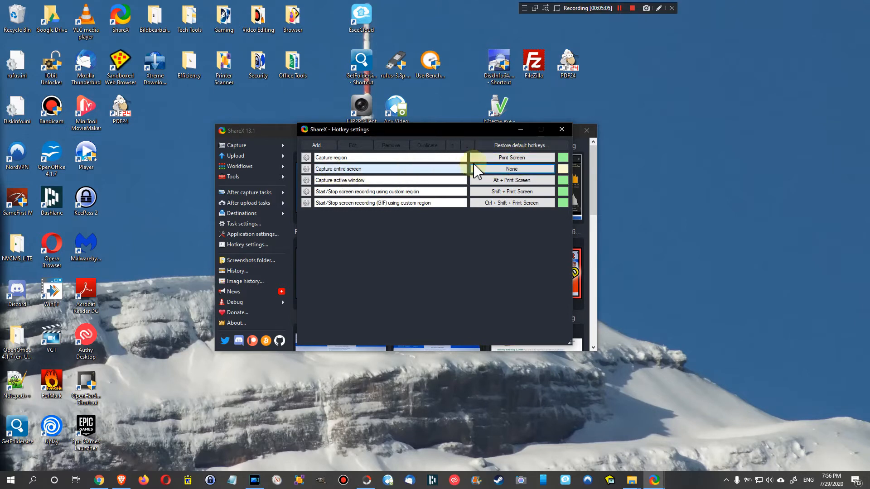
click(511, 157)
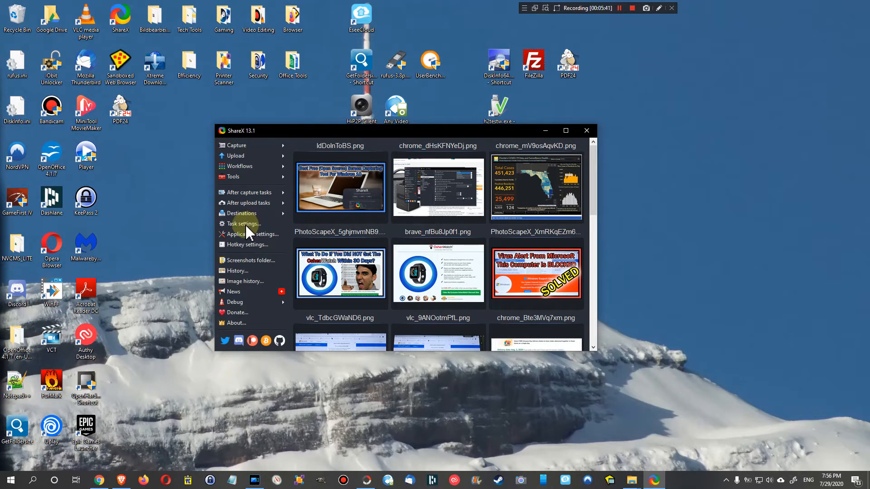
Open Task settings on the Capture > Region capture page
click(243, 224)
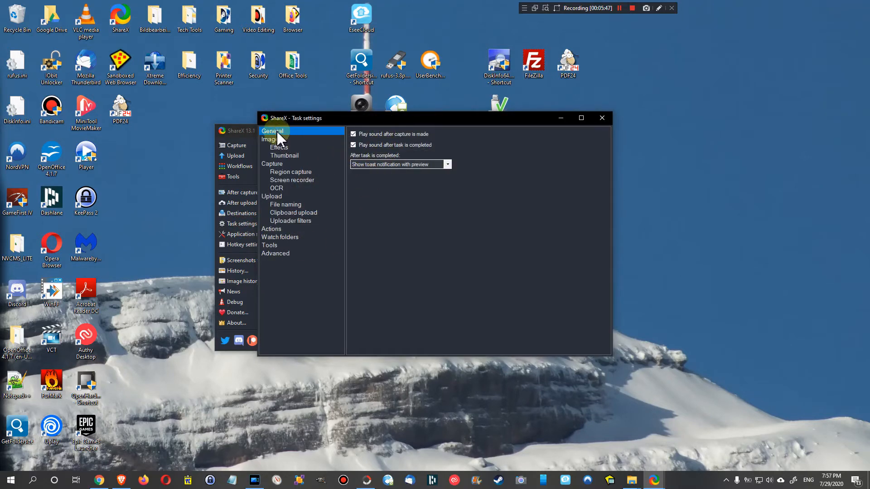
click(290, 171)
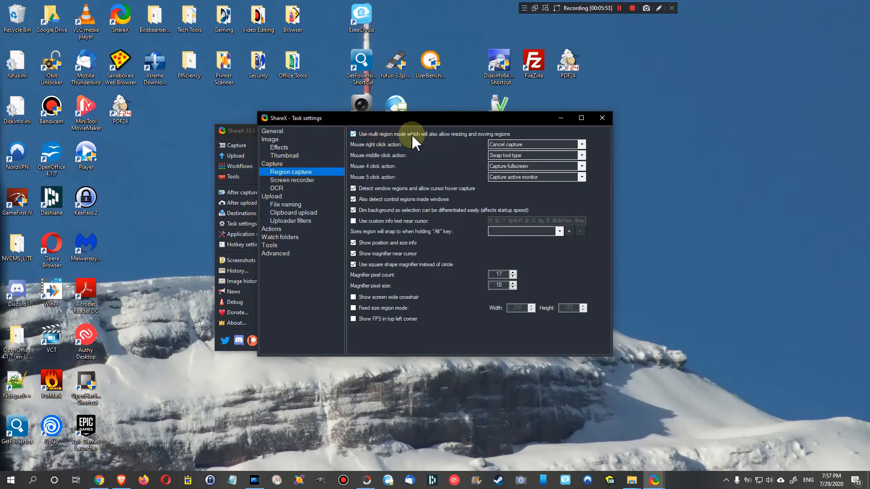
mouse_move(481, 141)
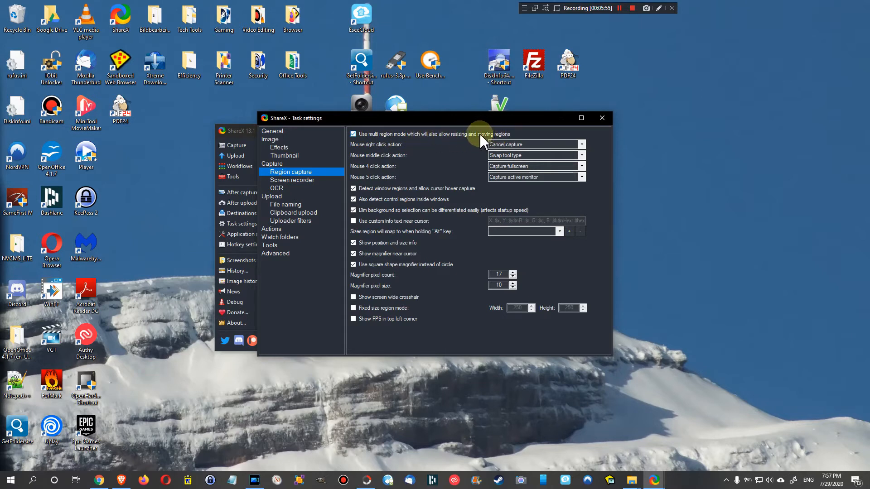
mouse_move(433, 145)
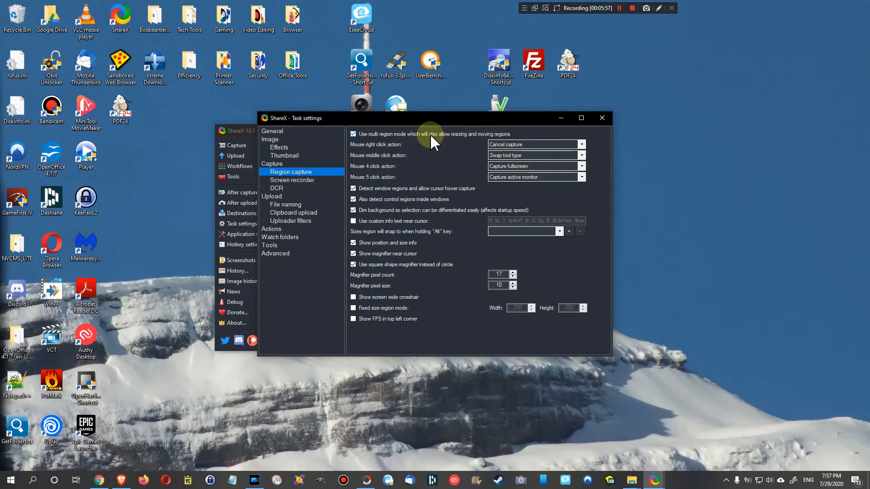
mouse_move(433, 144)
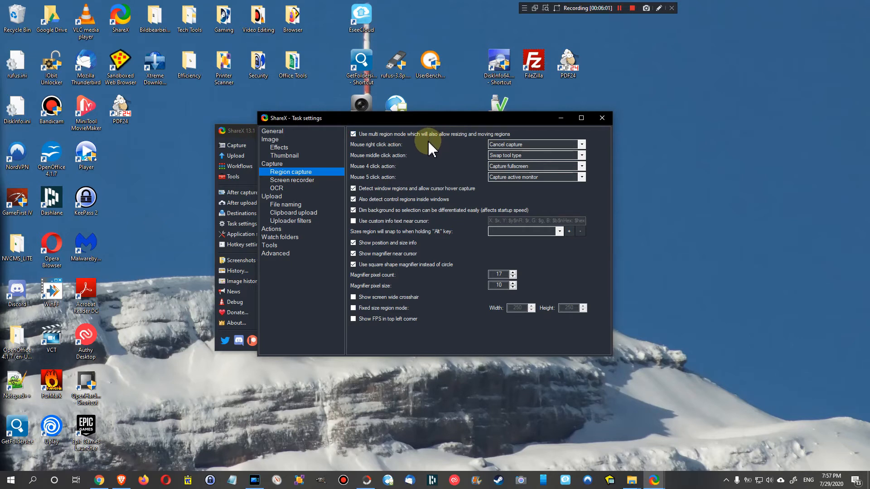
mouse_move(423, 154)
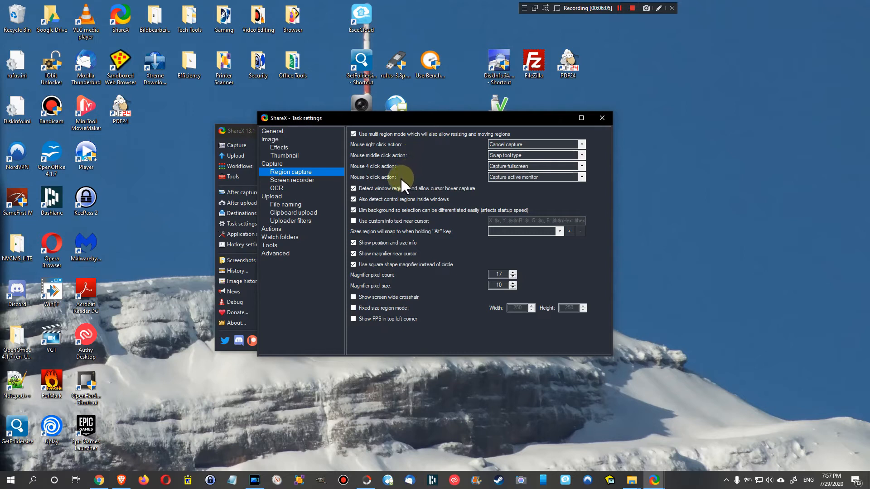
mouse_move(395, 182)
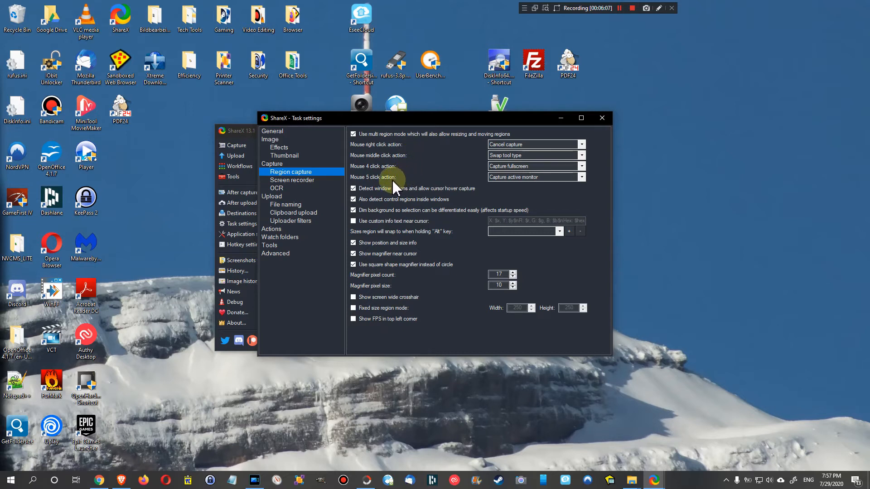
mouse_move(377, 144)
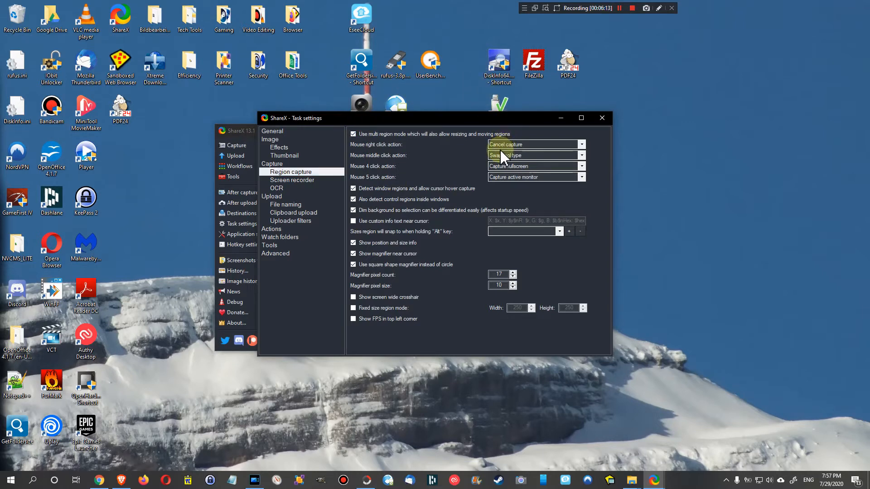
mouse_move(730, 136)
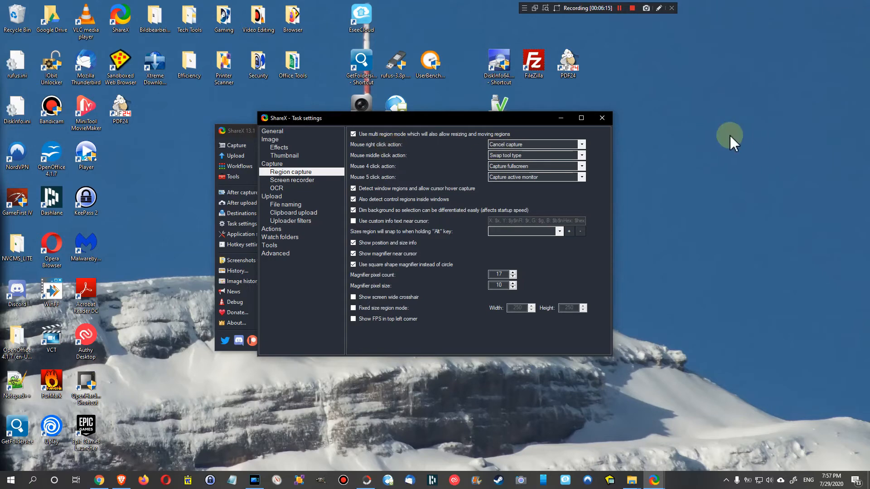
mouse_move(475, 161)
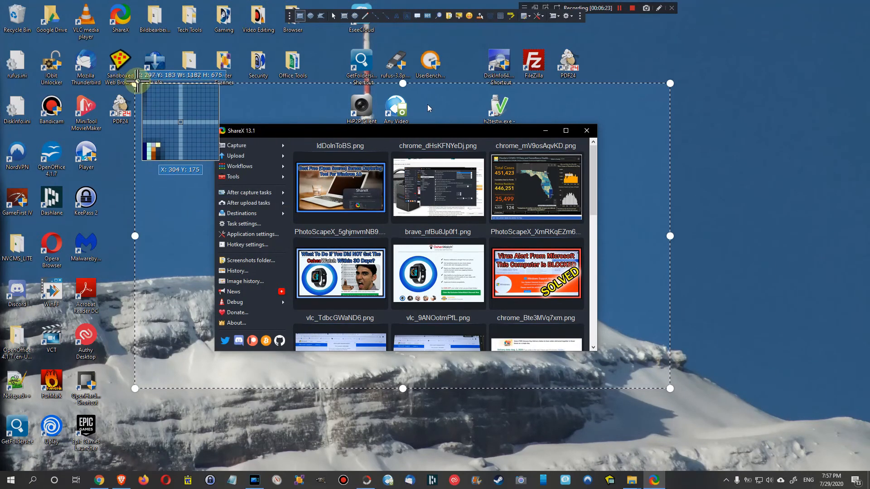
mouse_move(270, 247)
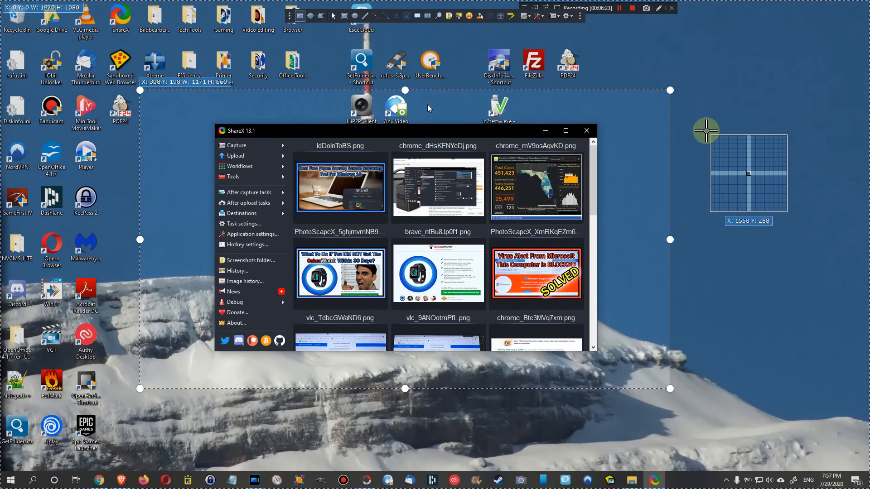
mouse_move(729, 122)
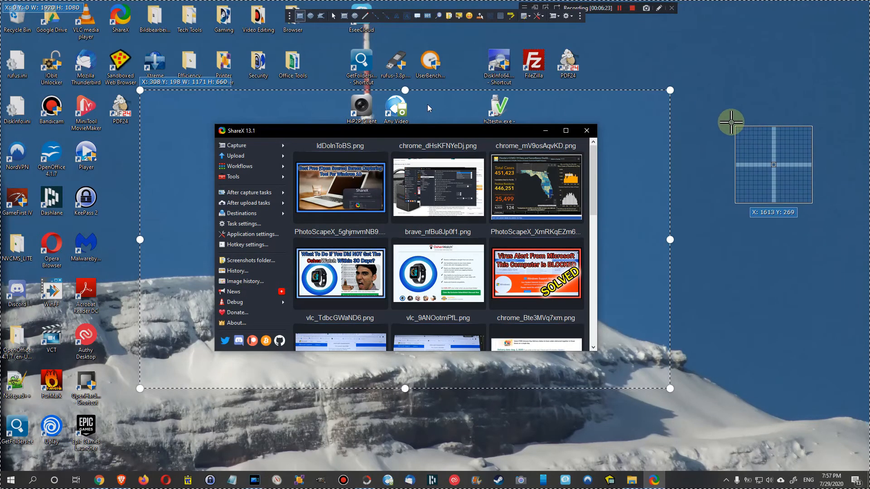
mouse_move(689, 145)
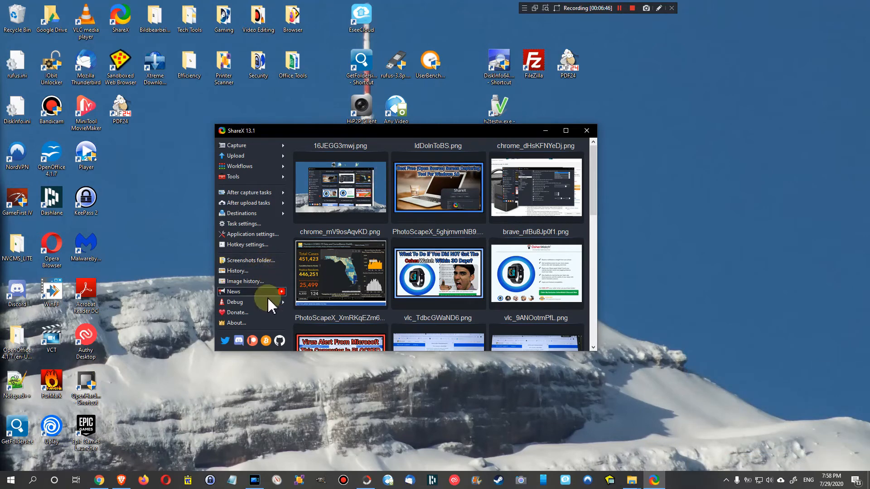
click(244, 281)
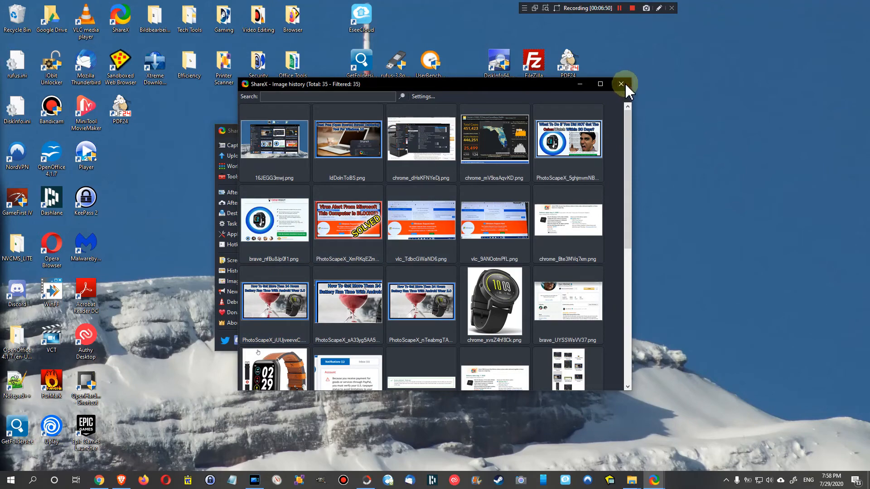
click(621, 84)
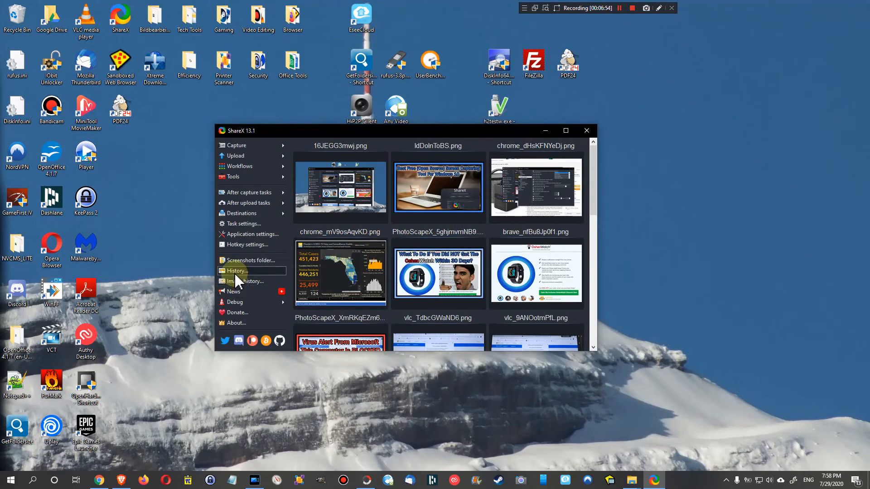
Open the 35-capture history list and preview the 7/28/2020 PhotoScapeX Android Wear entry
click(237, 271)
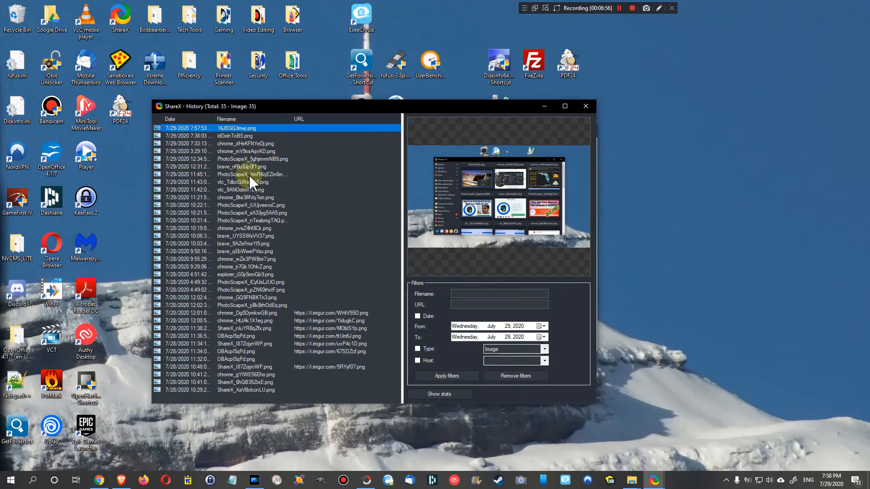
mouse_move(274, 315)
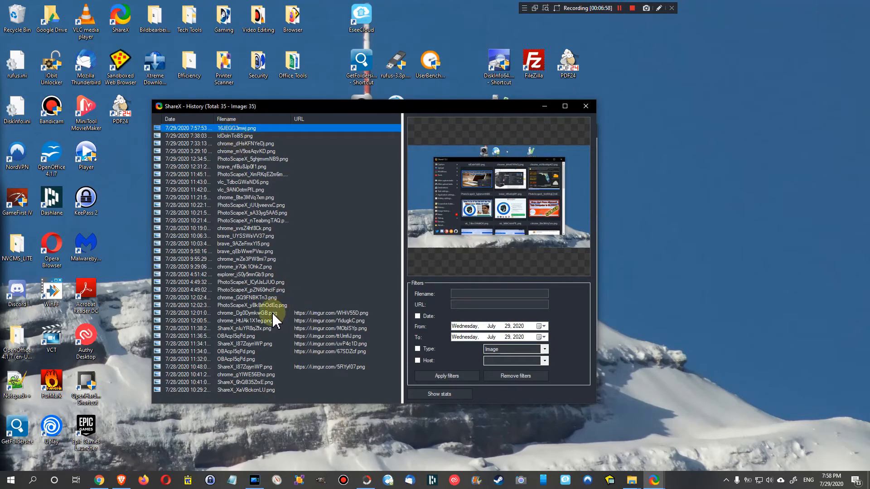
mouse_move(318, 318)
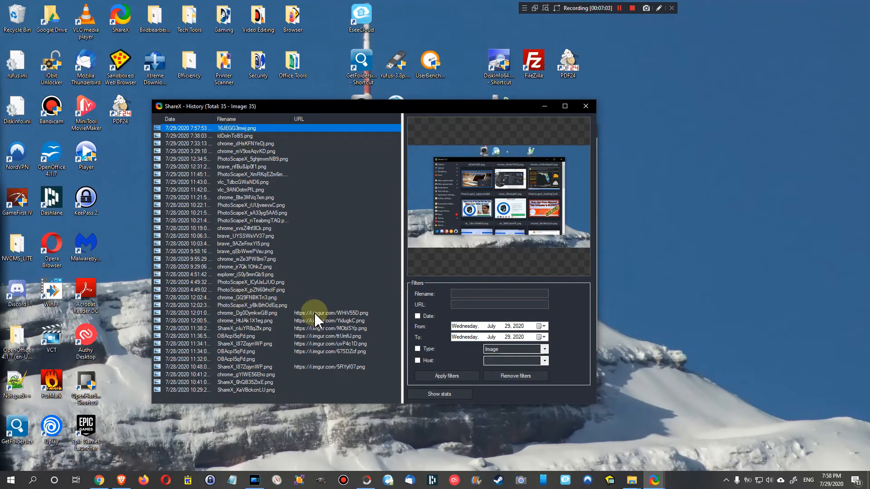
mouse_move(324, 324)
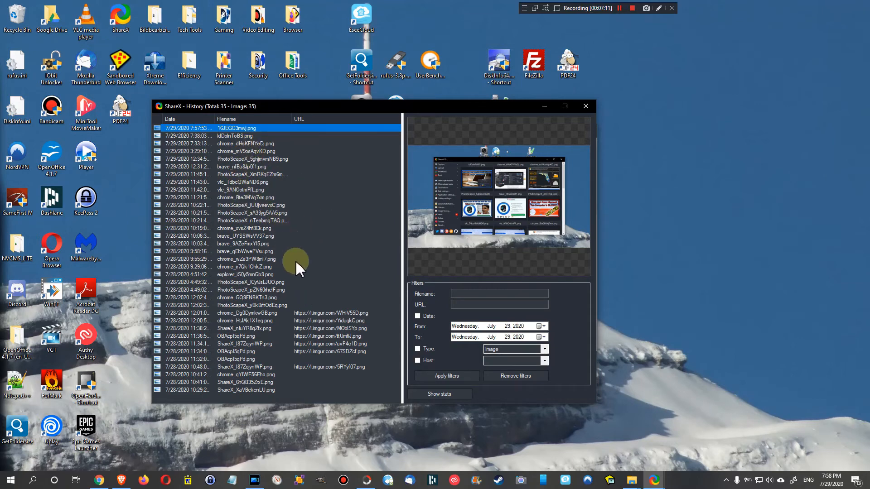
mouse_move(298, 250)
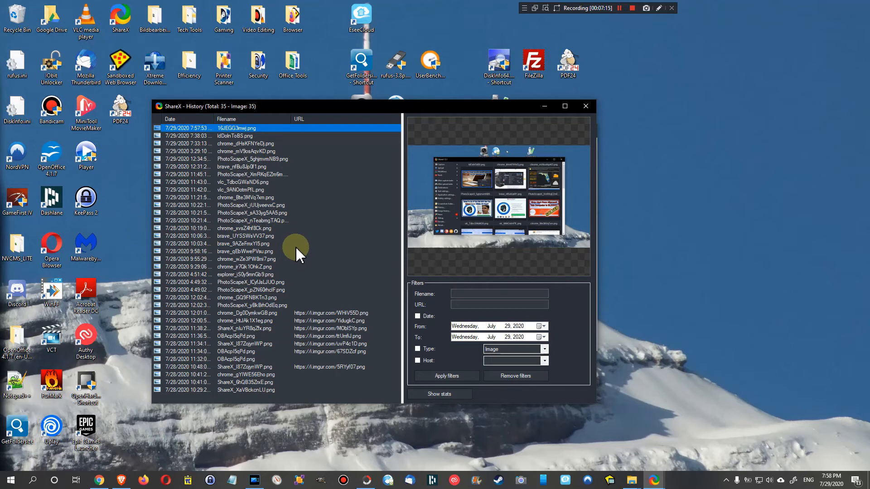
mouse_move(339, 268)
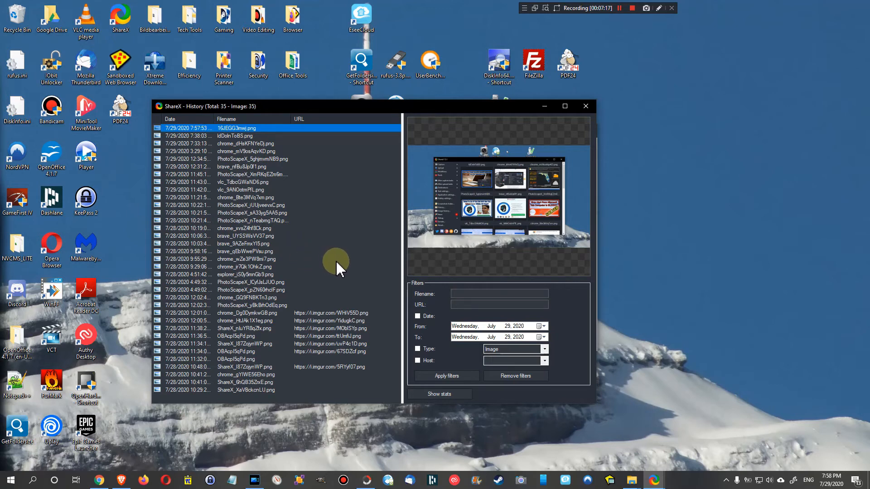
mouse_move(322, 236)
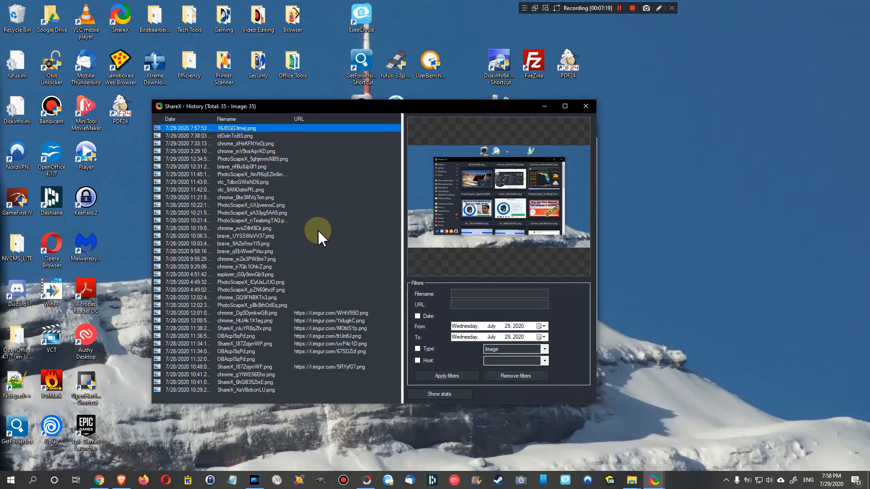
click(252, 220)
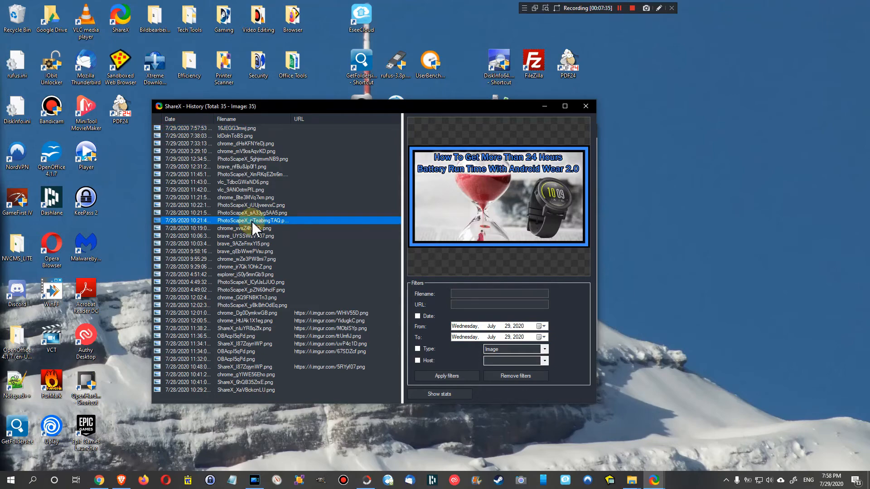
Edit the Android Wear image with a red scribble, then close the editor unsaved
right_click(257, 220)
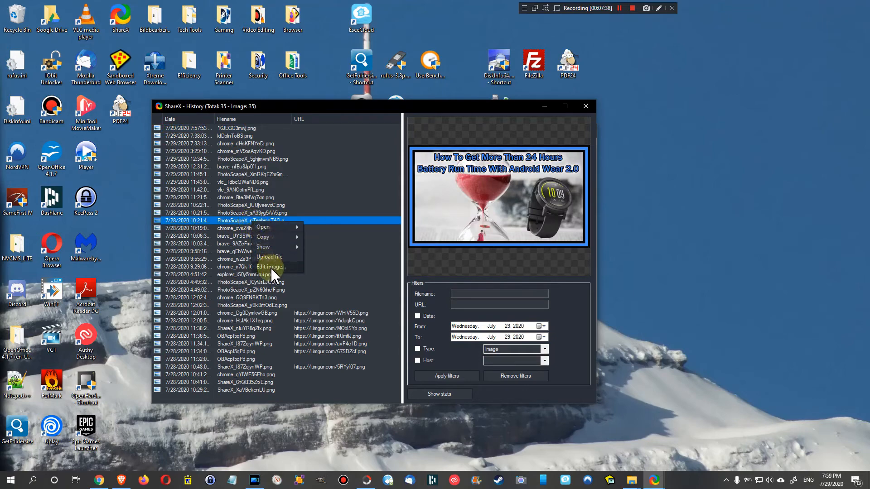
click(270, 267)
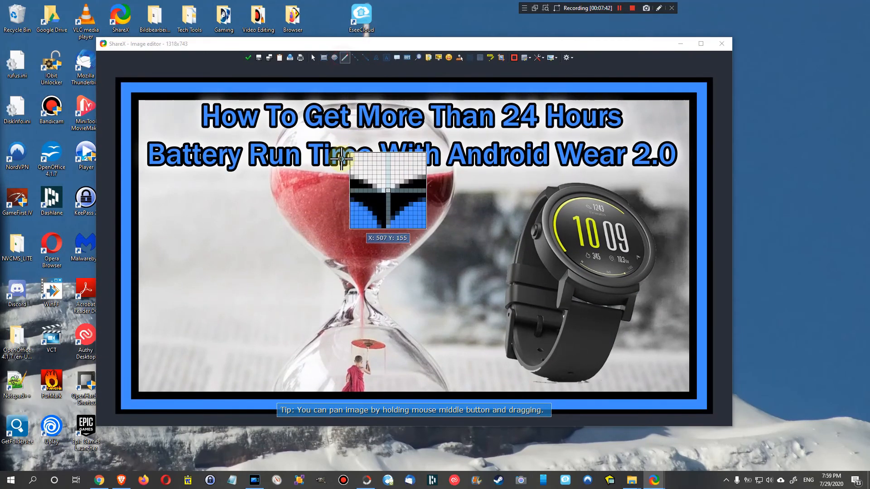
drag(344, 160, 261, 238)
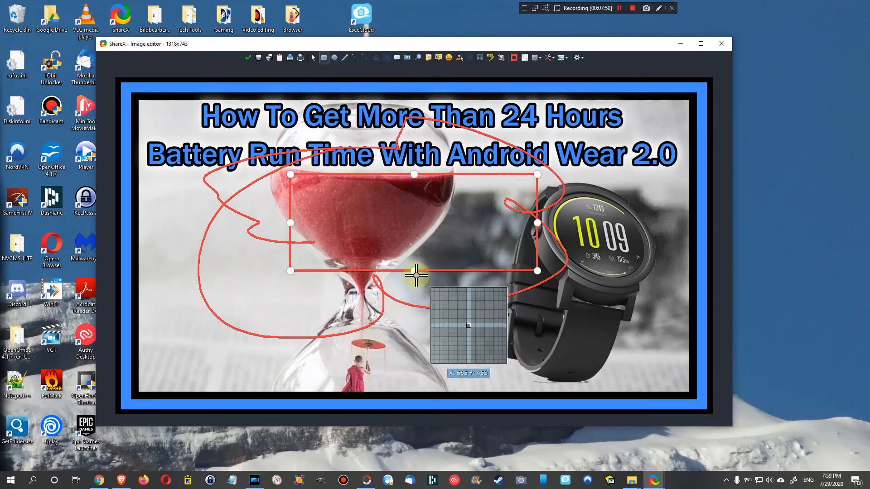
mouse_move(289, 58)
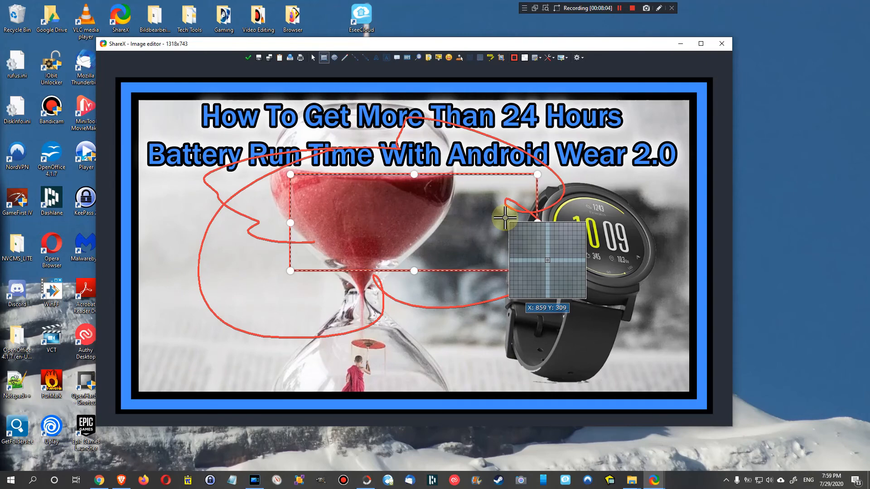
click(722, 44)
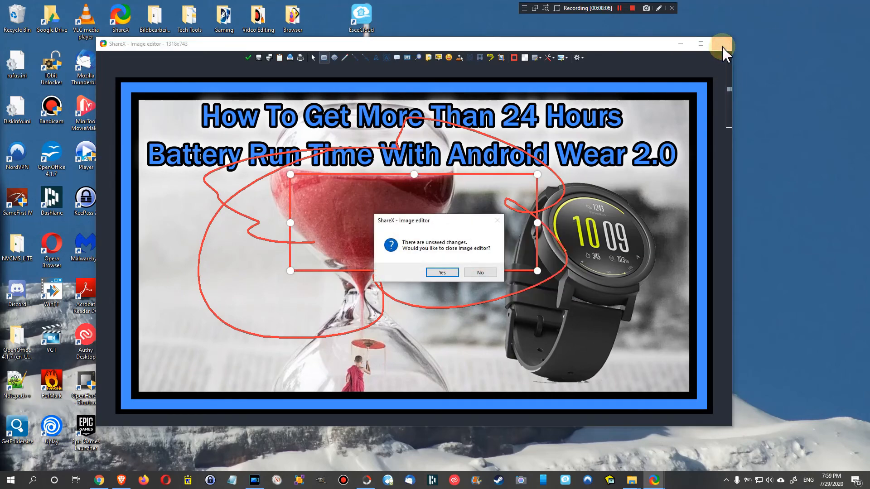
click(442, 272)
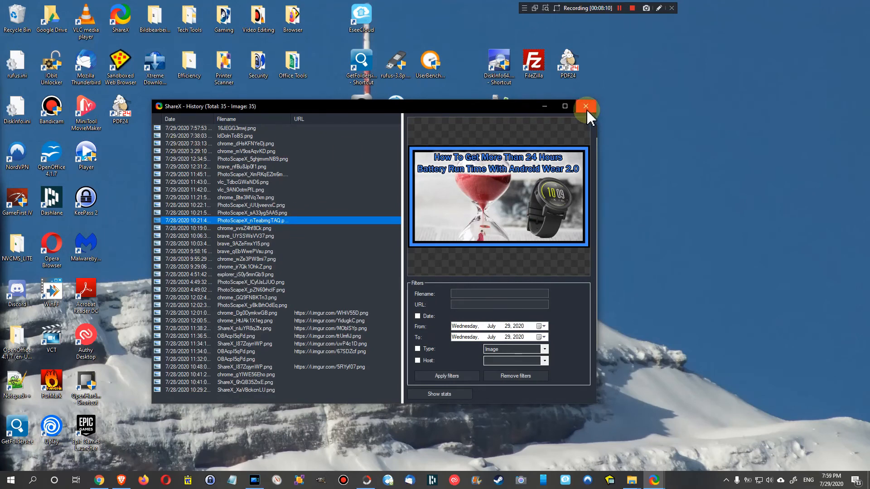
Close the History window and reopen it from History... in the sidebar
click(585, 106)
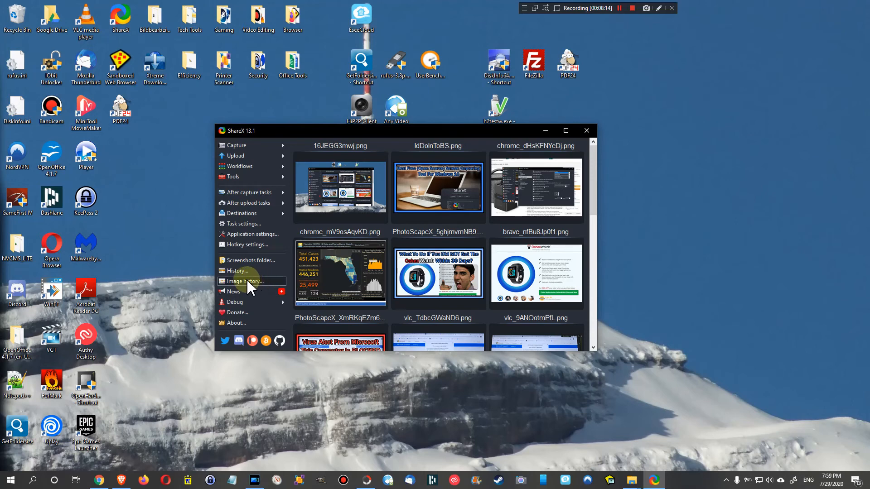
mouse_move(240, 292)
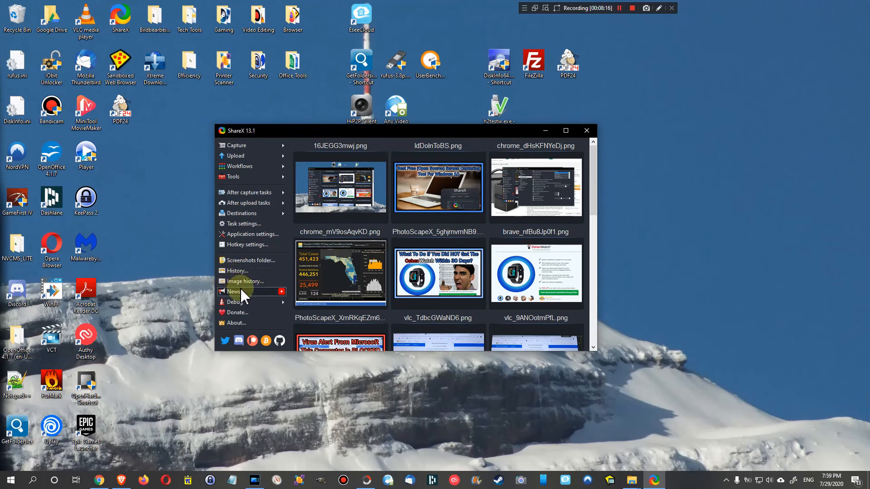
mouse_move(237, 271)
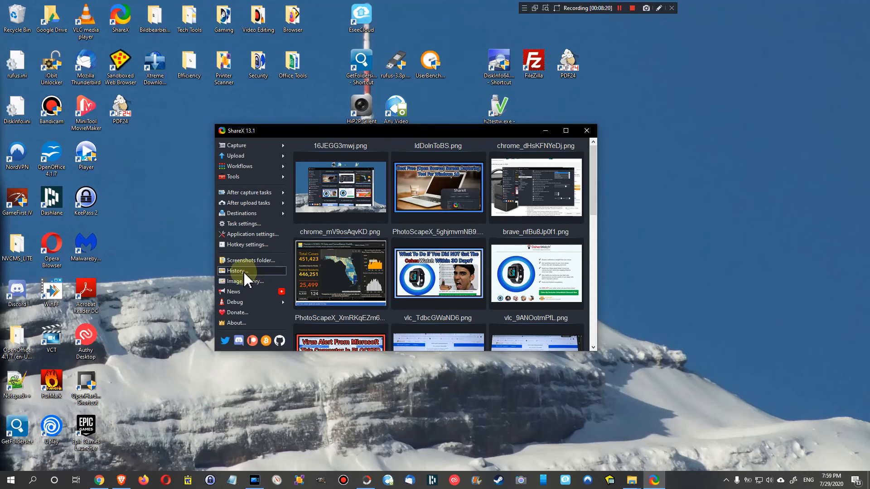
click(237, 270)
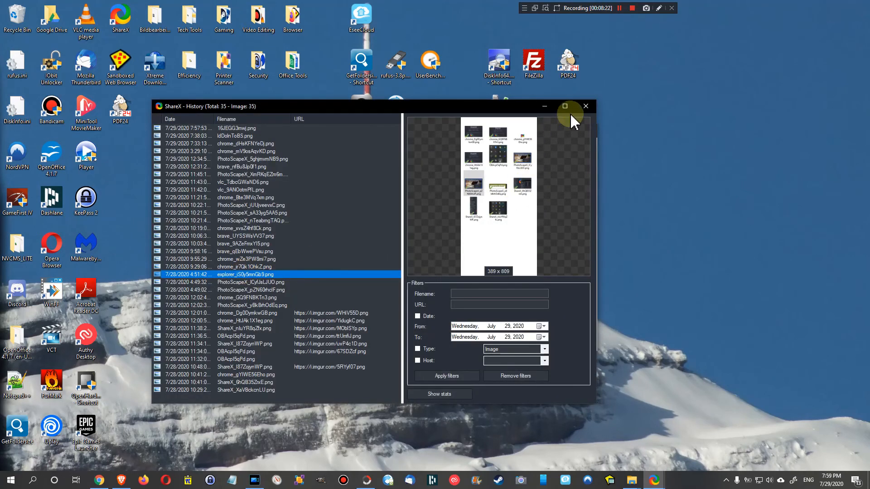
mouse_move(478, 169)
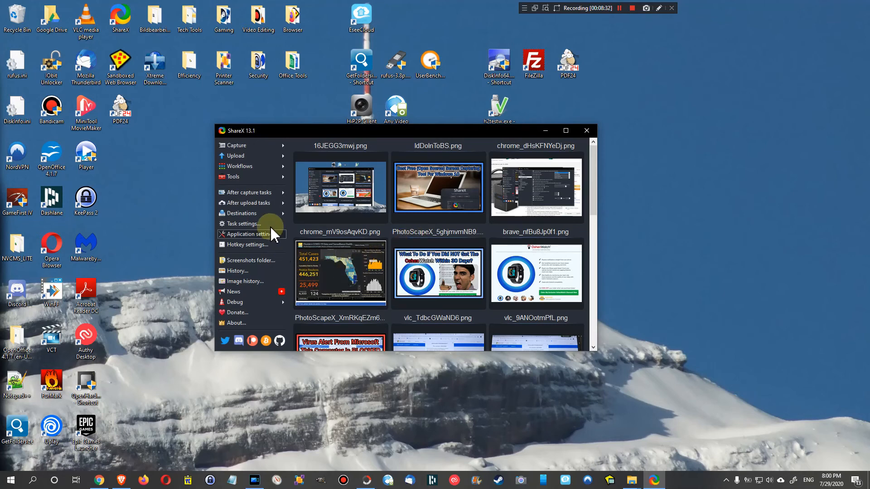
mouse_move(255, 263)
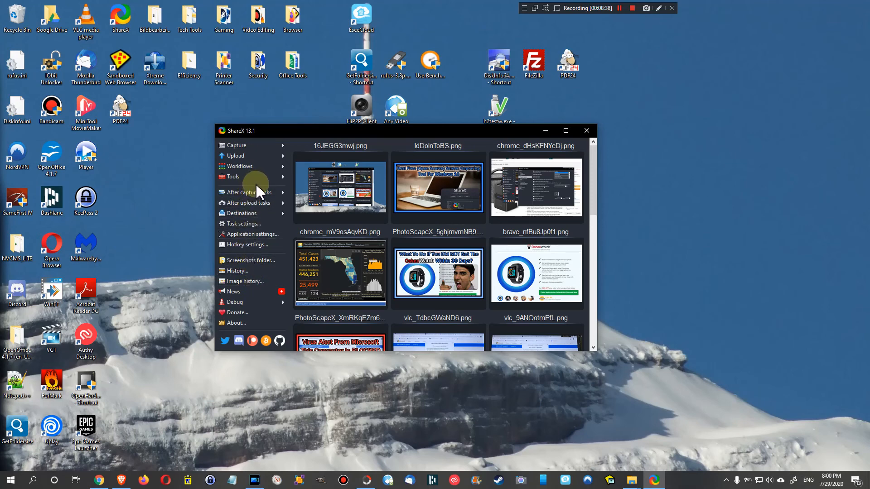
mouse_move(650, 177)
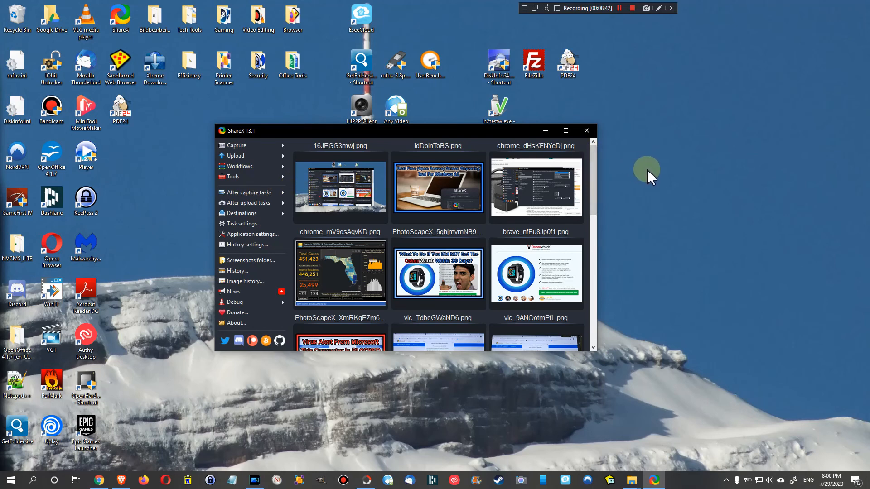
mouse_move(729, 168)
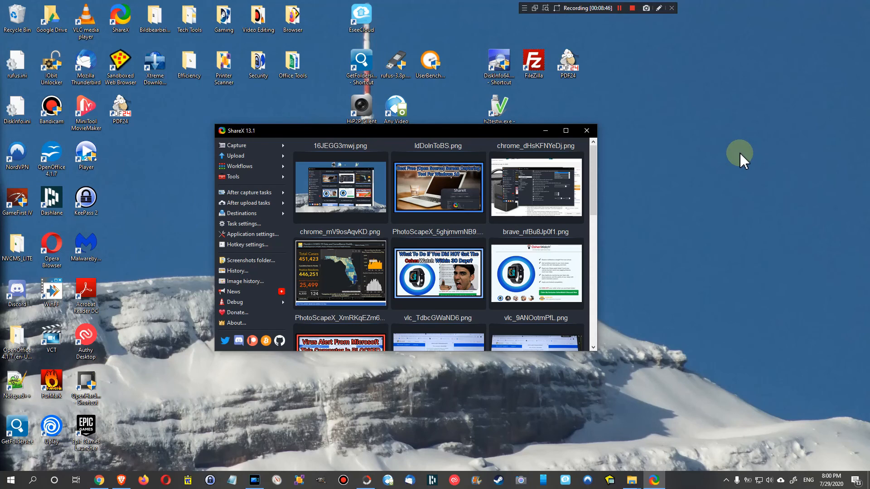
mouse_move(748, 146)
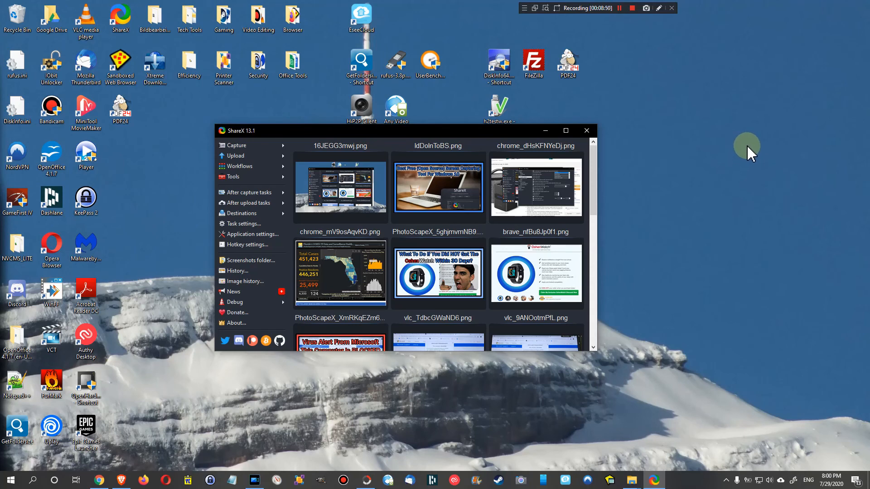
mouse_move(793, 154)
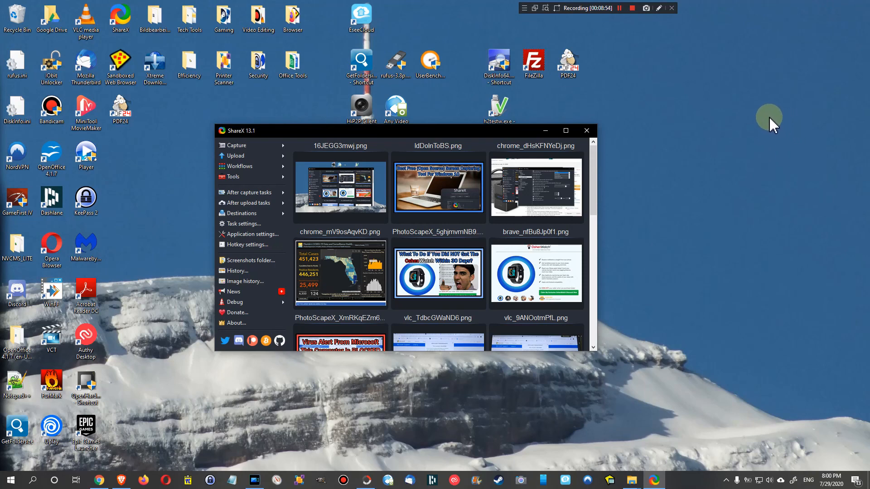
mouse_move(775, 136)
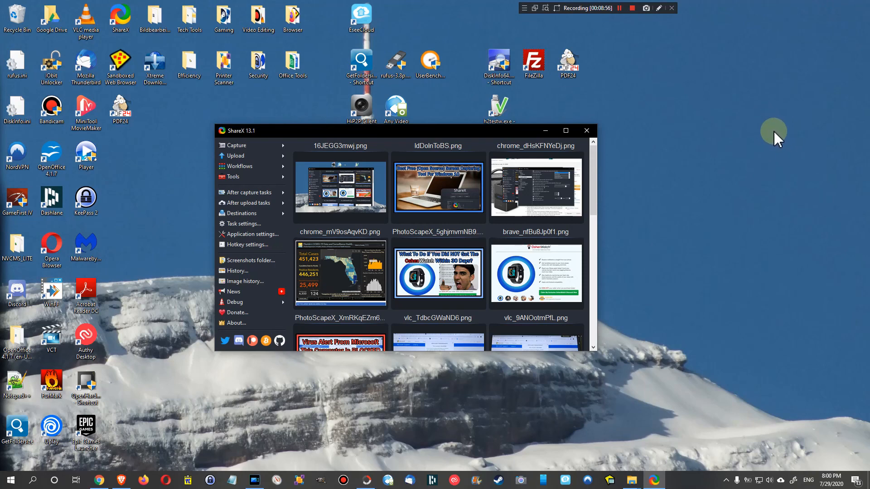